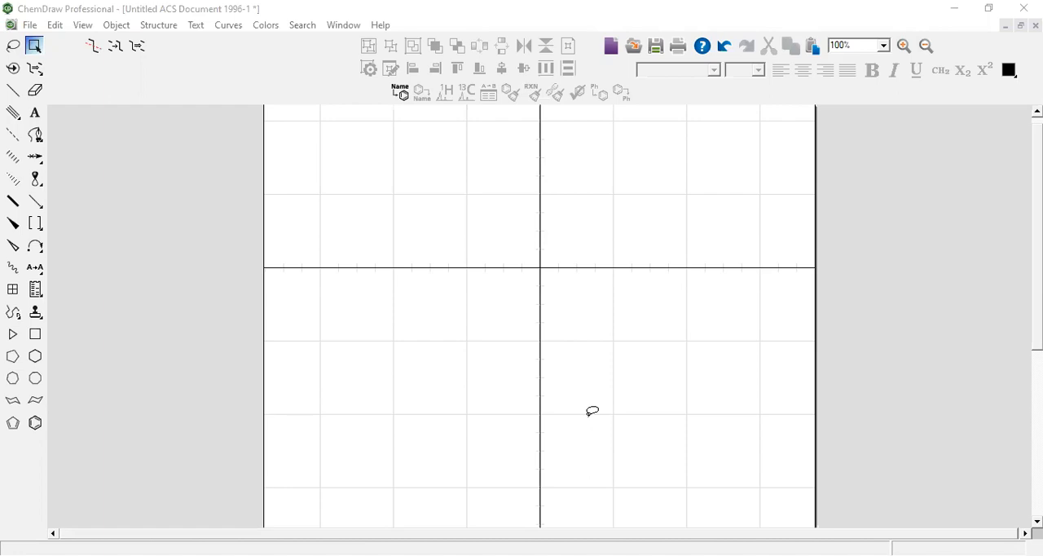
Draw the benzoyl ring with its C=O carbon and the bond toward the amide nitrogen of benzanilide.
{"action": "left_click", "coordinate": [36, 422]}
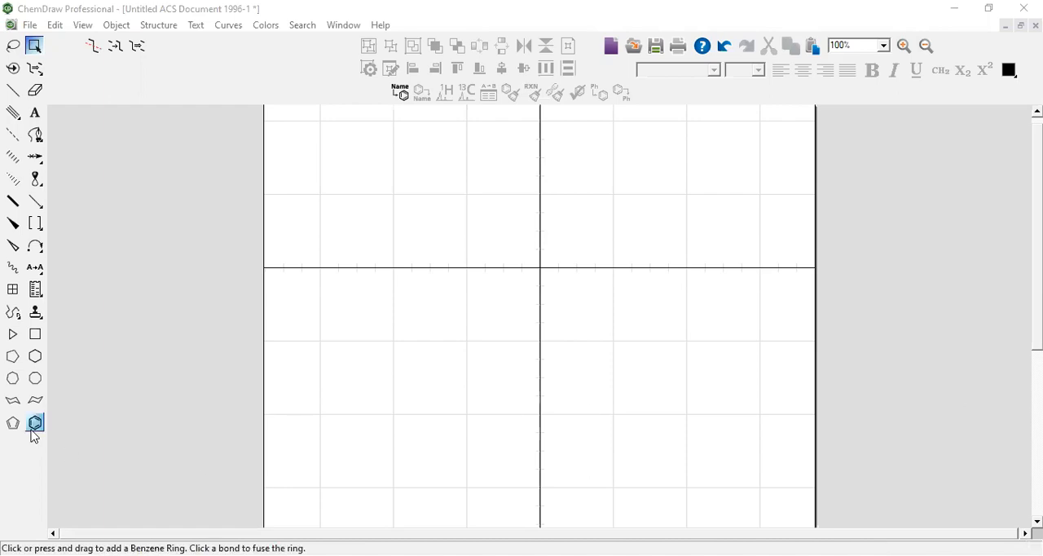
{"action": "left_click", "coordinate": [466, 356]}
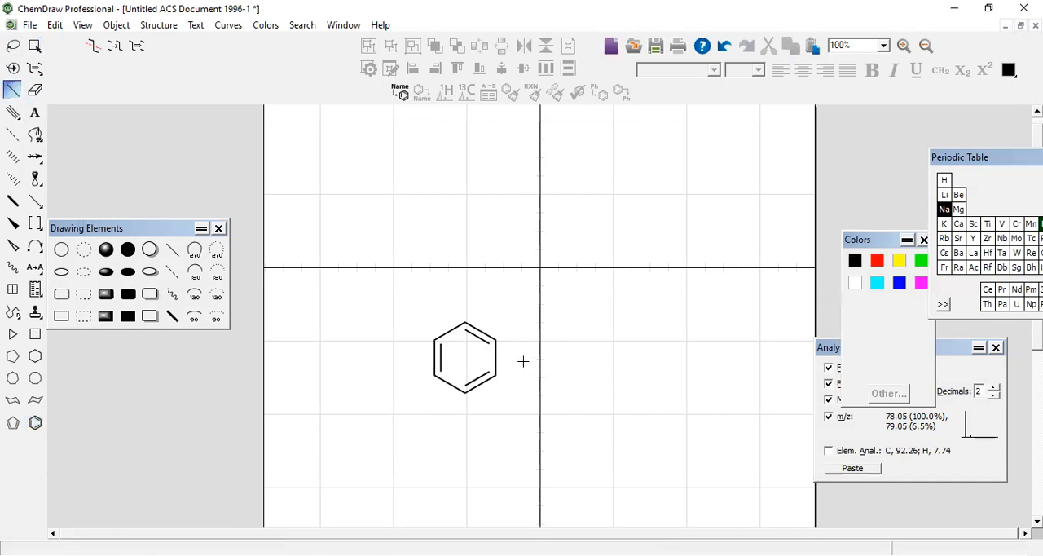
{"action": "left_click_drag", "start_coordinate": [489, 342], "coordinate": [524, 321]}
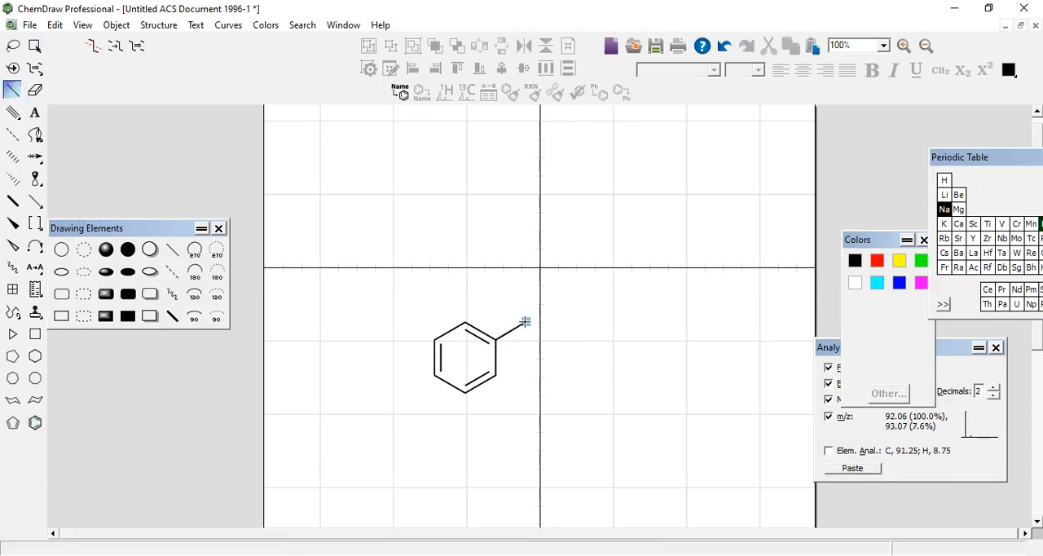
{"action": "left_click_drag", "start_coordinate": [505, 318], "coordinate": [524, 296]}
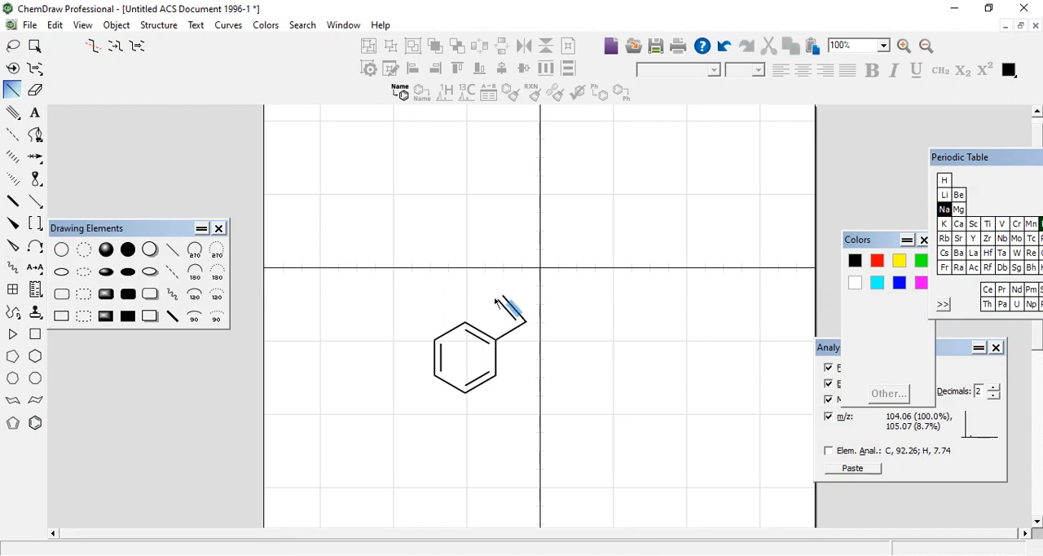
{"action": "mouse_move", "coordinate": [499, 300]}
{"action": "type", "text": "O"}
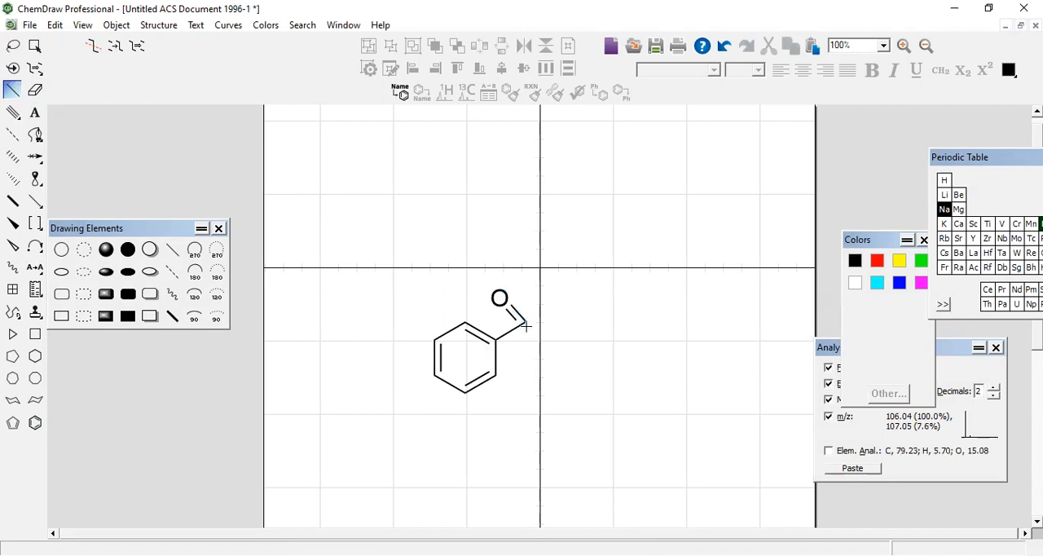
{"action": "left_click_drag", "start_coordinate": [525, 326], "coordinate": [558, 336]}
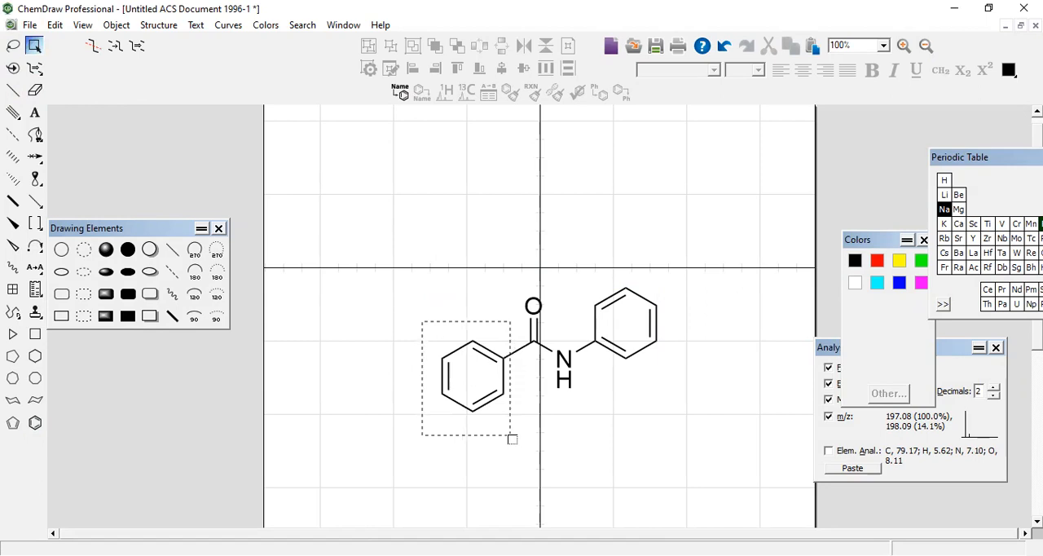
Colour the benzoyl ring red using the Colors palette.
{"action": "left_click", "coordinate": [877, 261]}
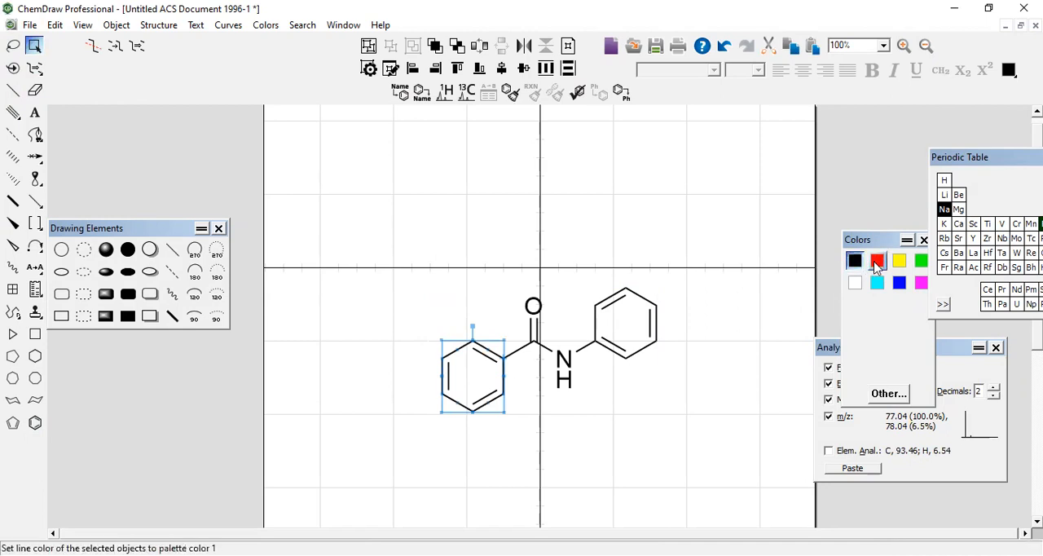
{"action": "left_click", "coordinate": [877, 261]}
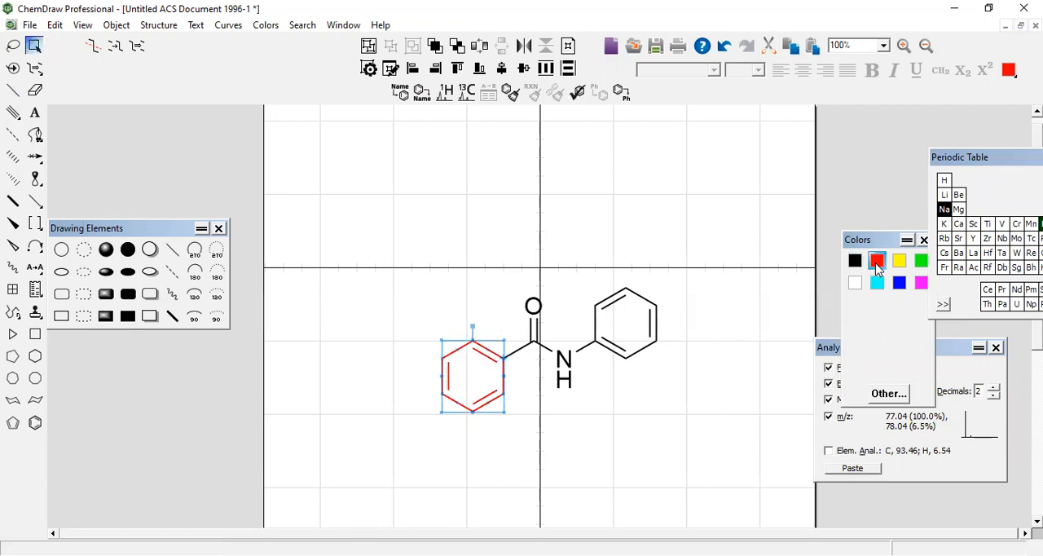
{"action": "mouse_move", "coordinate": [878, 271]}
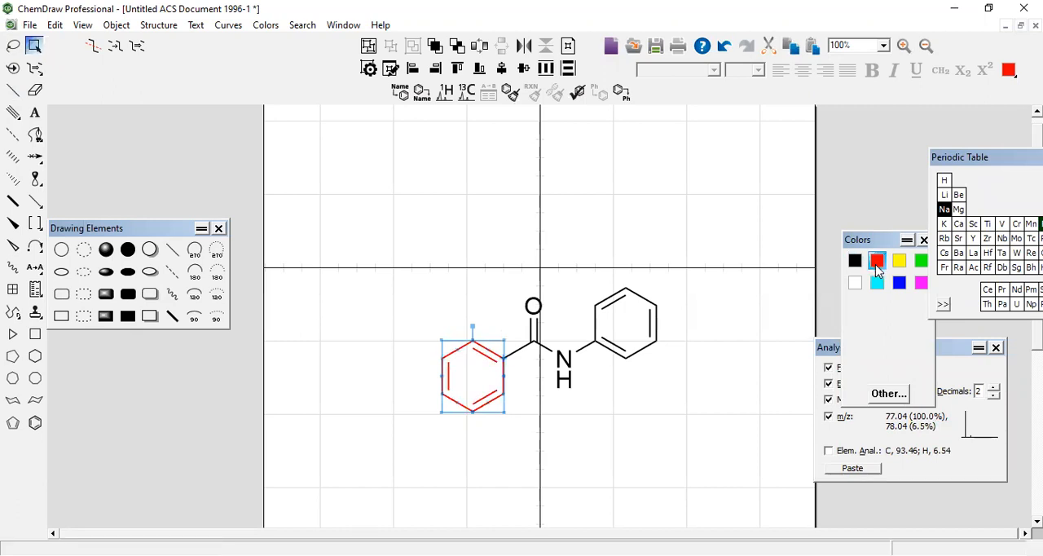
{"action": "left_click", "coordinate": [899, 261]}
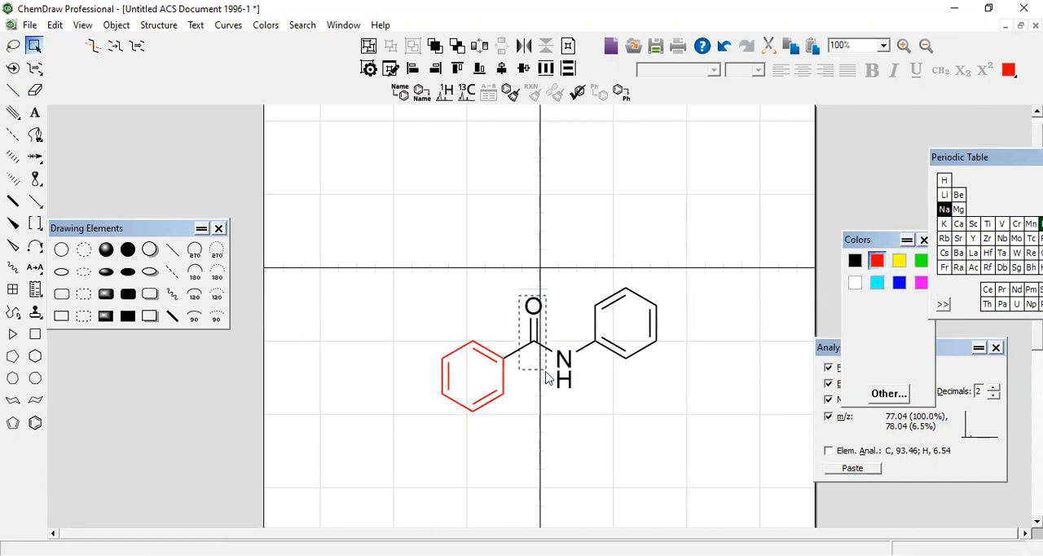
Colour the carbonyl oxygen green, the NH magenta and the second phenyl ring cyan.
{"action": "left_click", "coordinate": [533, 304]}
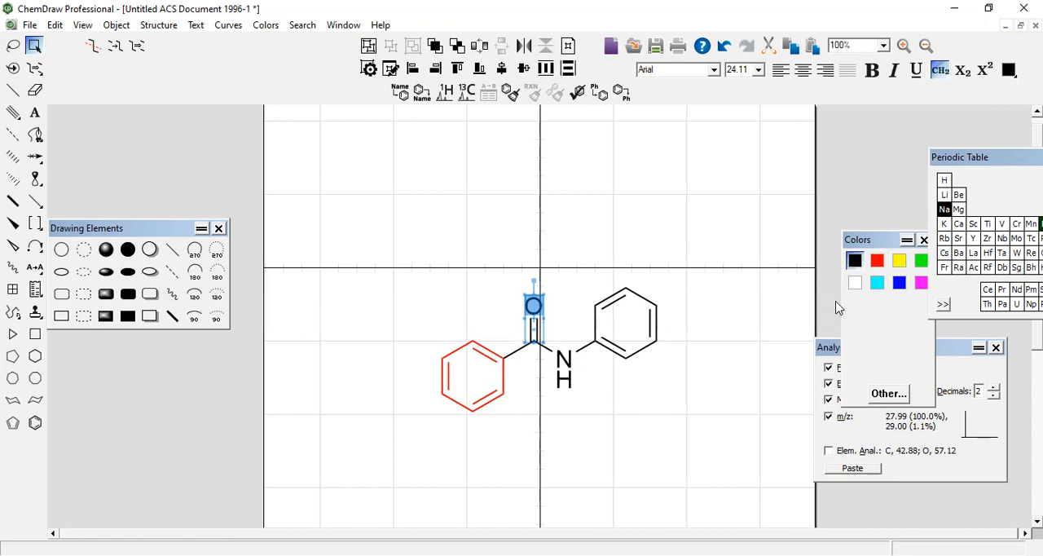
{"action": "left_click", "coordinate": [900, 261]}
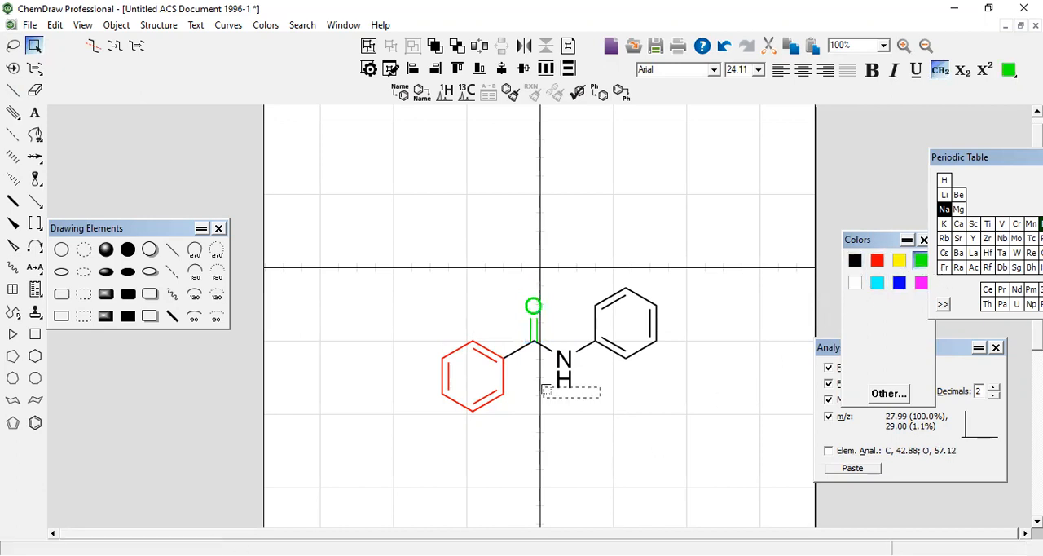
{"action": "left_click", "coordinate": [899, 284]}
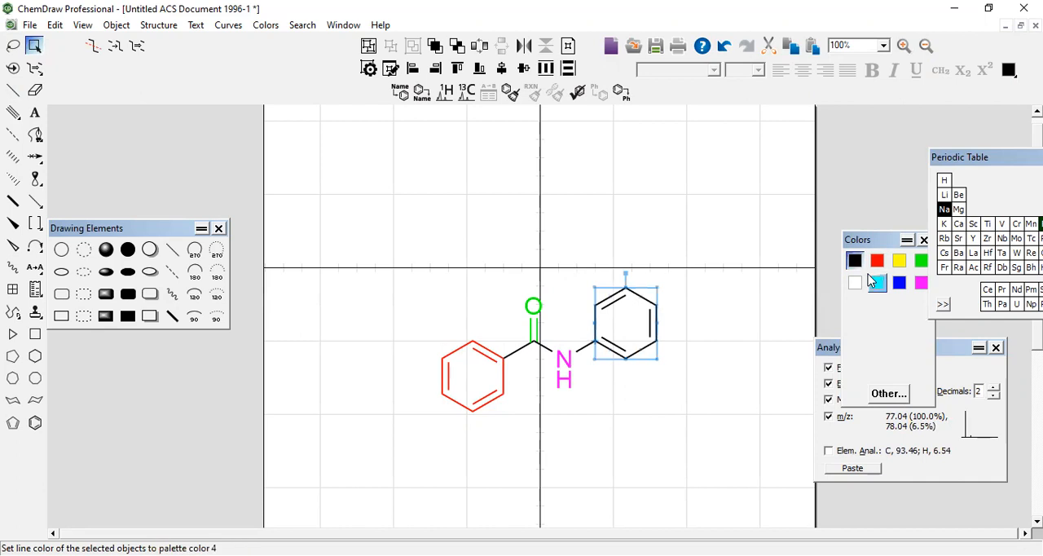
{"action": "left_click", "coordinate": [877, 284]}
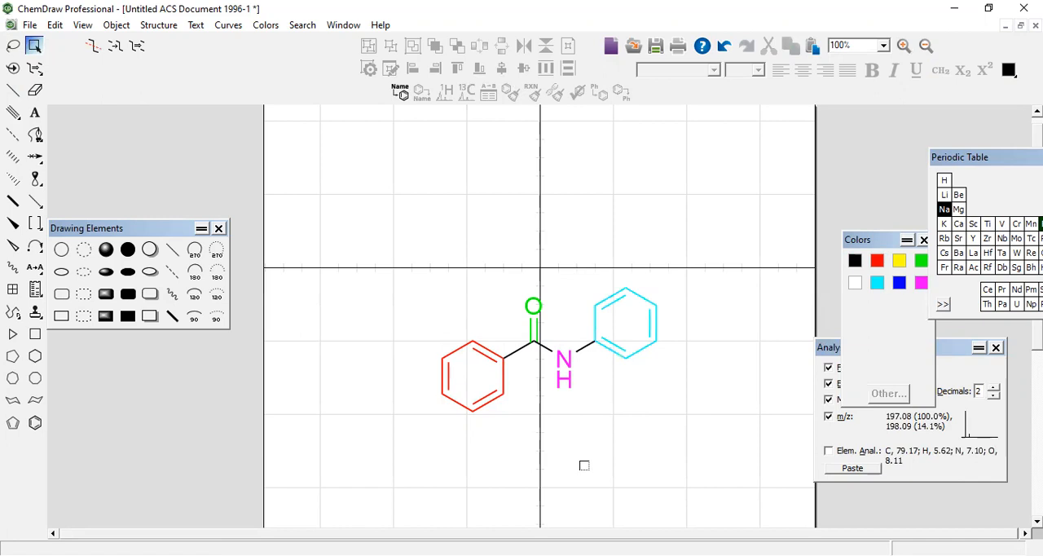
Draw a shaded sphere over the benzoyl ring and send it to the back.
{"action": "left_click", "coordinate": [171, 294]}
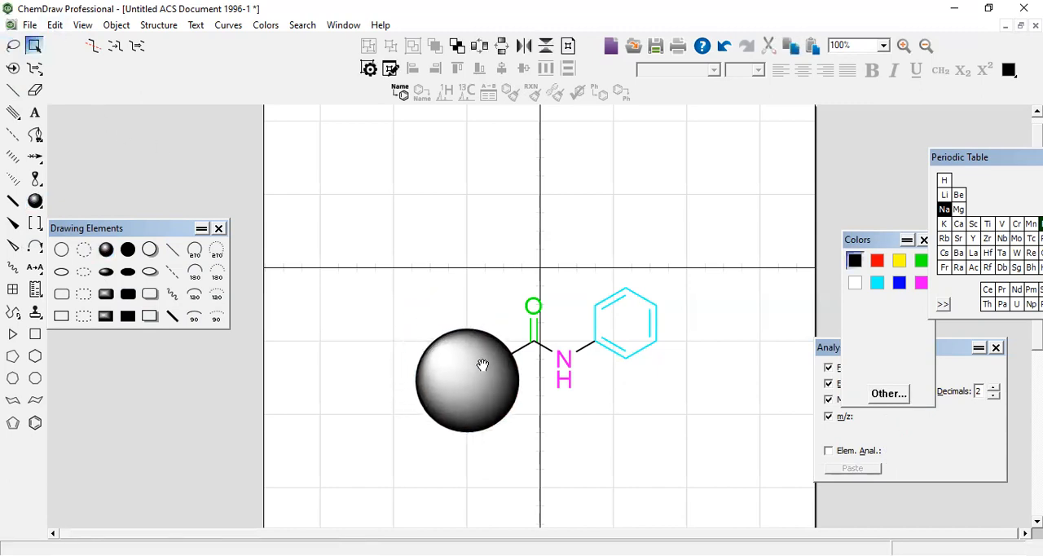
{"action": "left_click", "coordinate": [466, 380]}
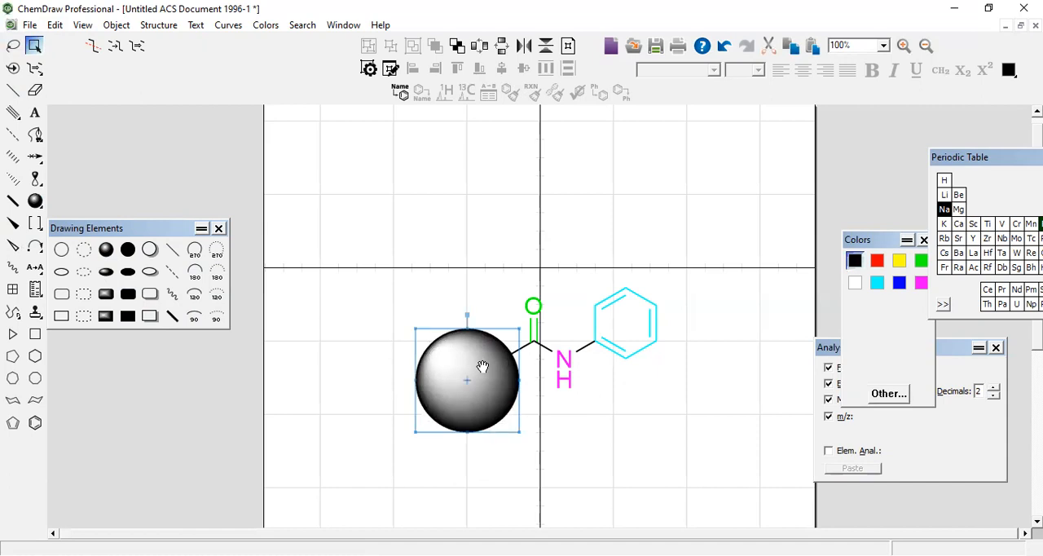
{"action": "right_click", "coordinate": [466, 375]}
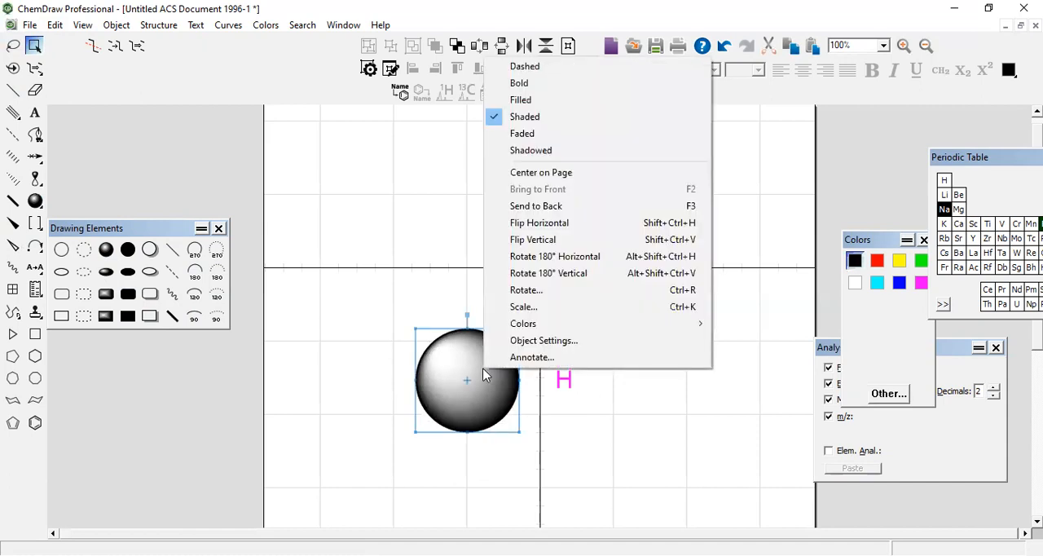
{"action": "mouse_move", "coordinate": [536, 205]}
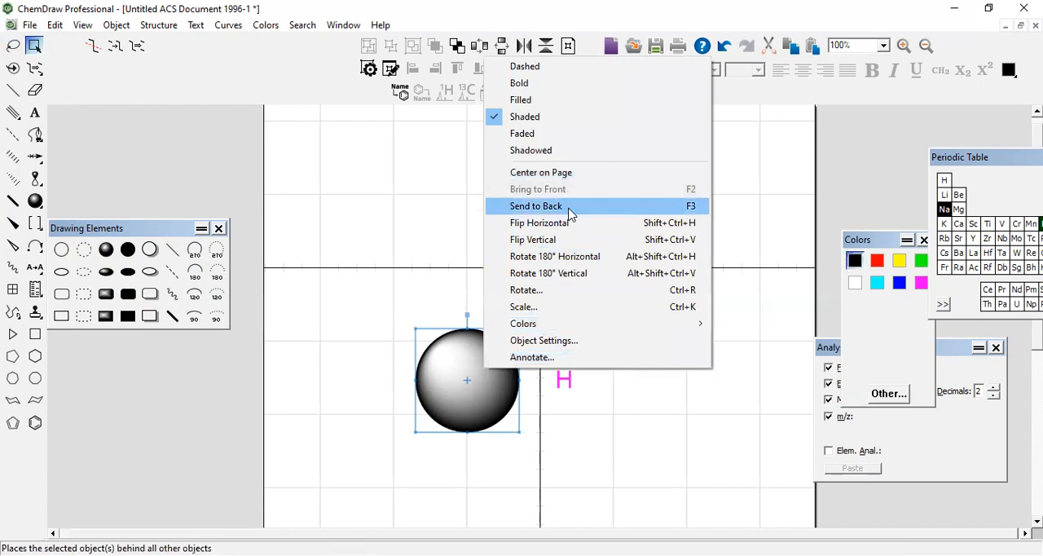
{"action": "left_click", "coordinate": [536, 206]}
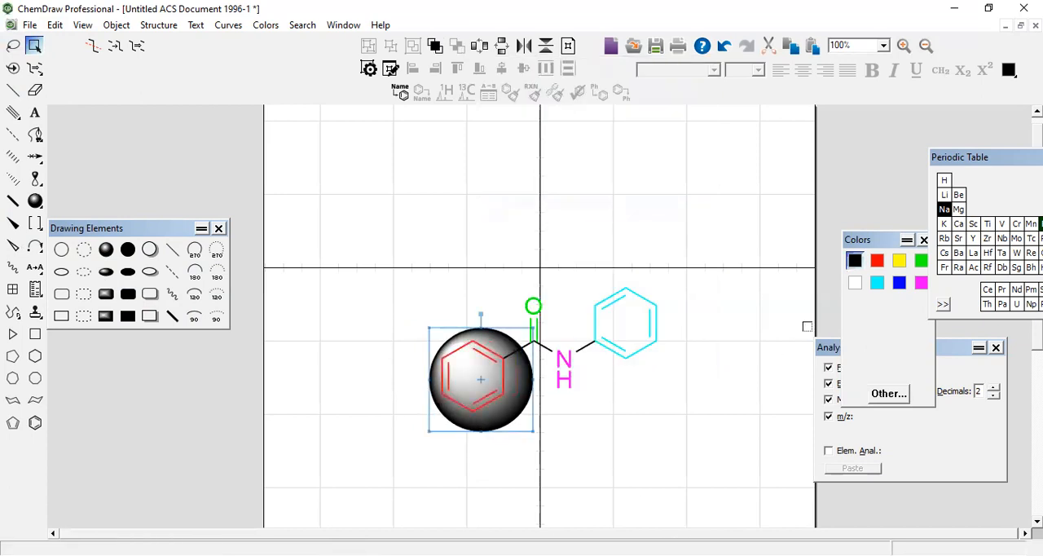
Try several palette swatches, then colour the sphere on the benzoyl ring red.
{"action": "left_click", "coordinate": [877, 261]}
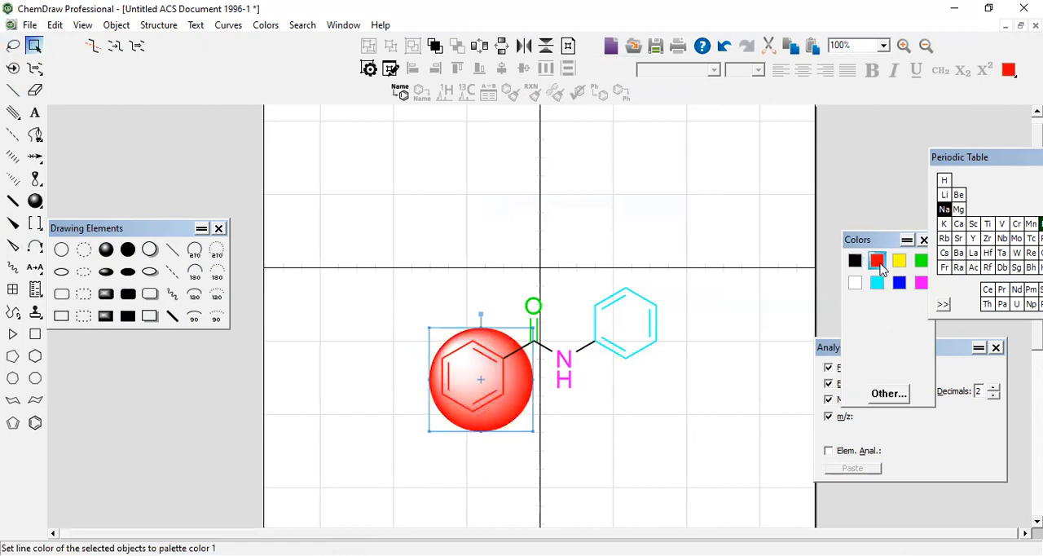
{"action": "left_click", "coordinate": [898, 261]}
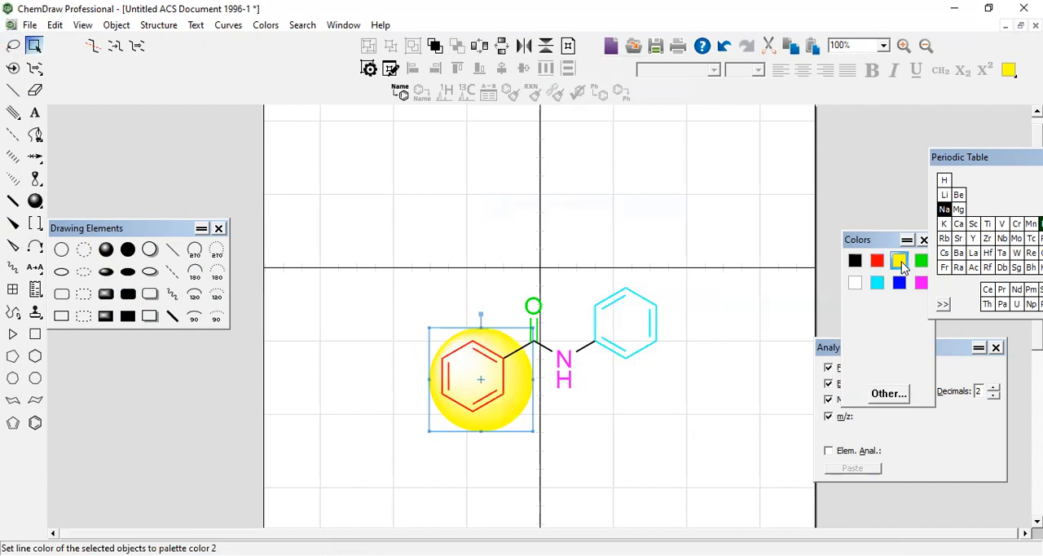
{"action": "left_click", "coordinate": [919, 261]}
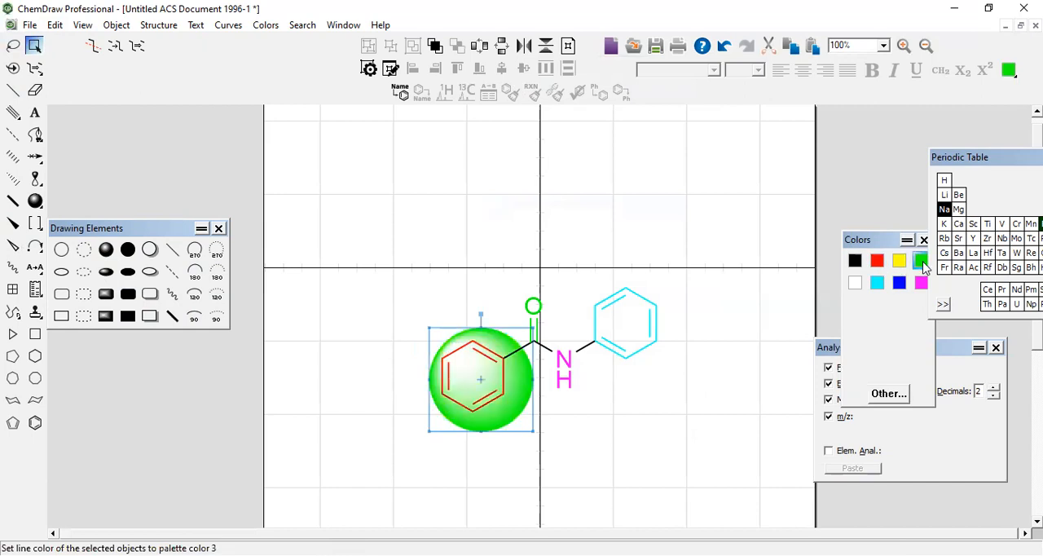
{"action": "left_click", "coordinate": [919, 284]}
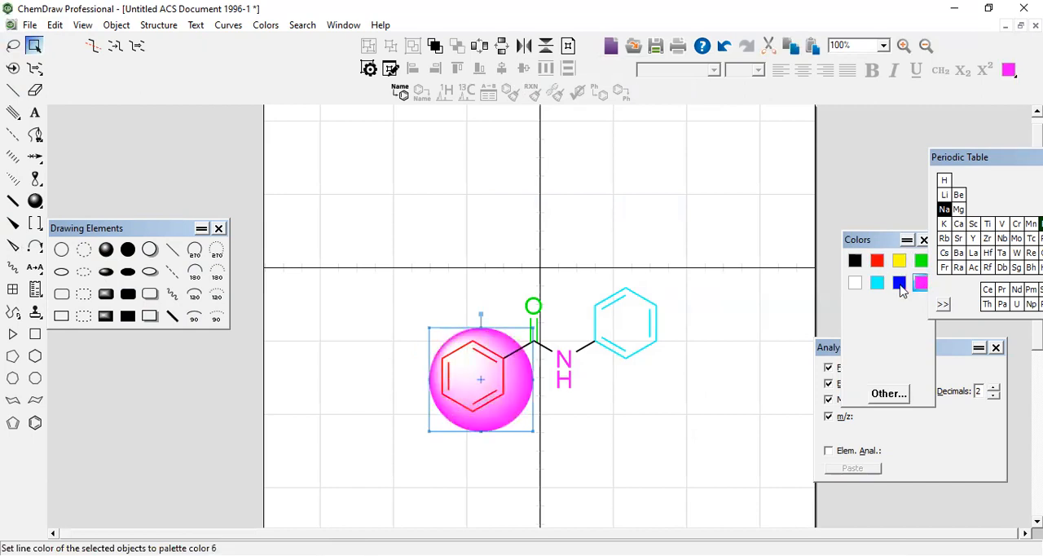
{"action": "left_click", "coordinate": [877, 282]}
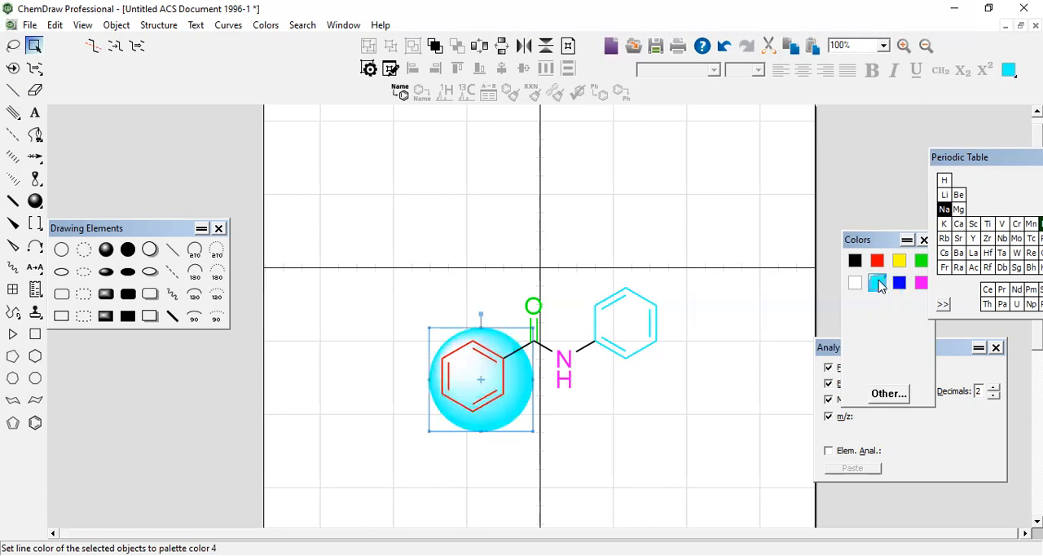
{"action": "left_click", "coordinate": [854, 260]}
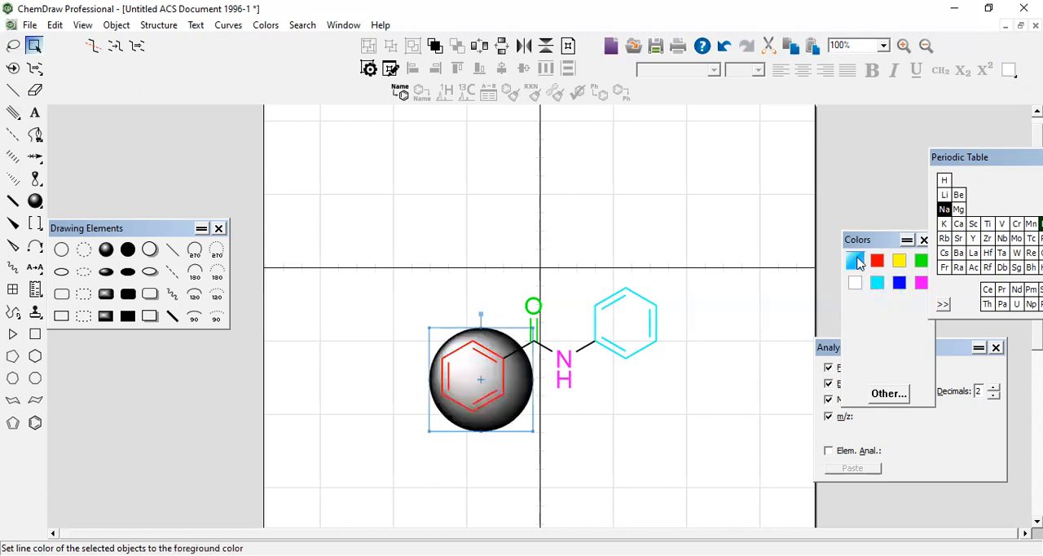
{"action": "left_click", "coordinate": [877, 261]}
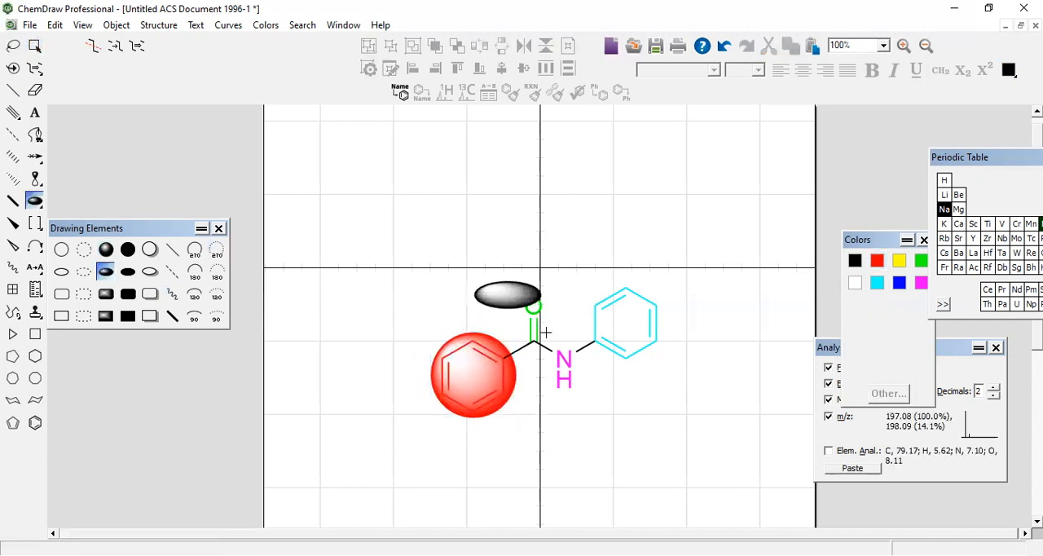
Move the shaded ellipse onto the carbonyl, tint it magenta and reshape it around the C=O bond.
{"action": "left_click", "coordinate": [507, 295]}
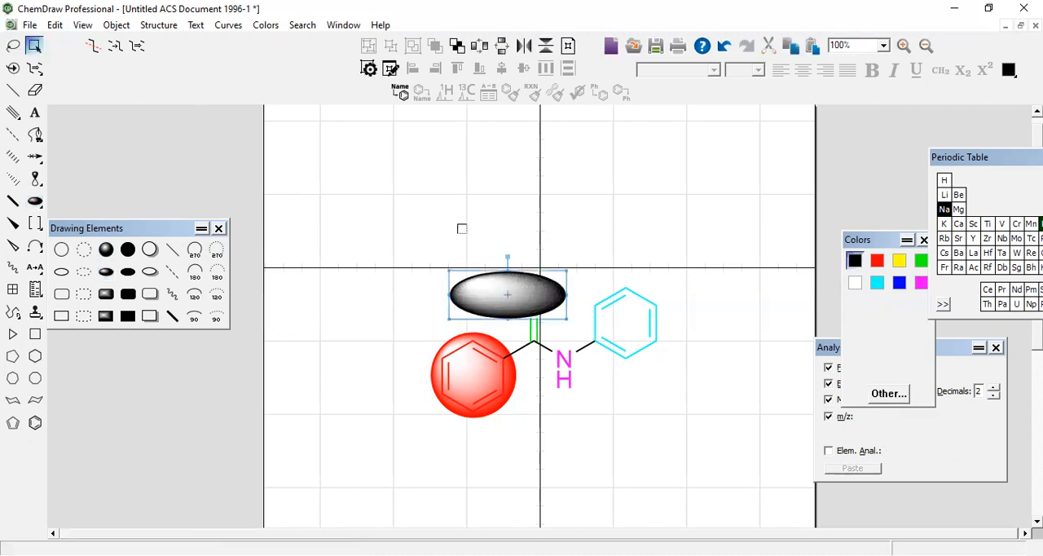
{"action": "left_click_drag", "start_coordinate": [507, 295], "coordinate": [535, 311]}
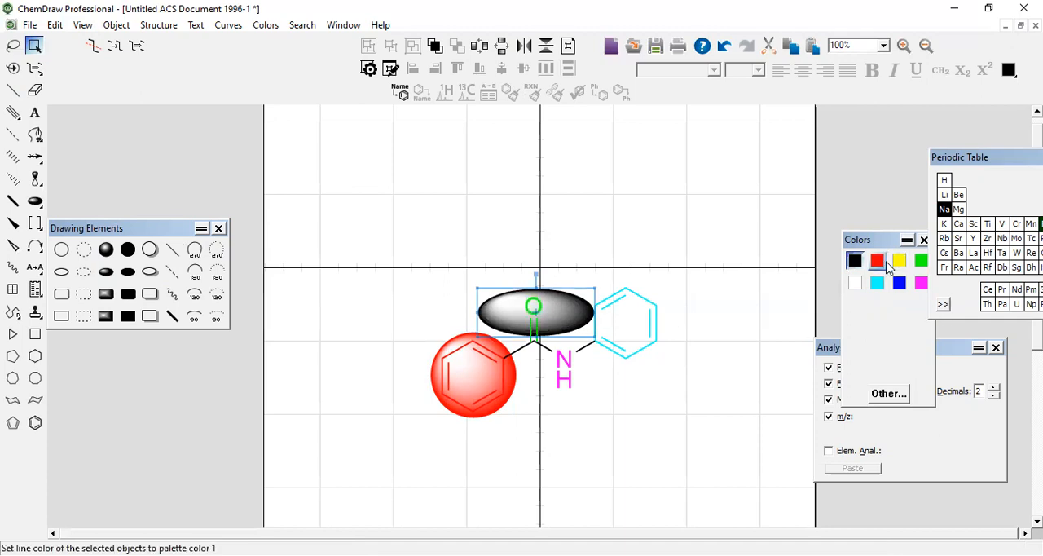
{"action": "left_click", "coordinate": [900, 261]}
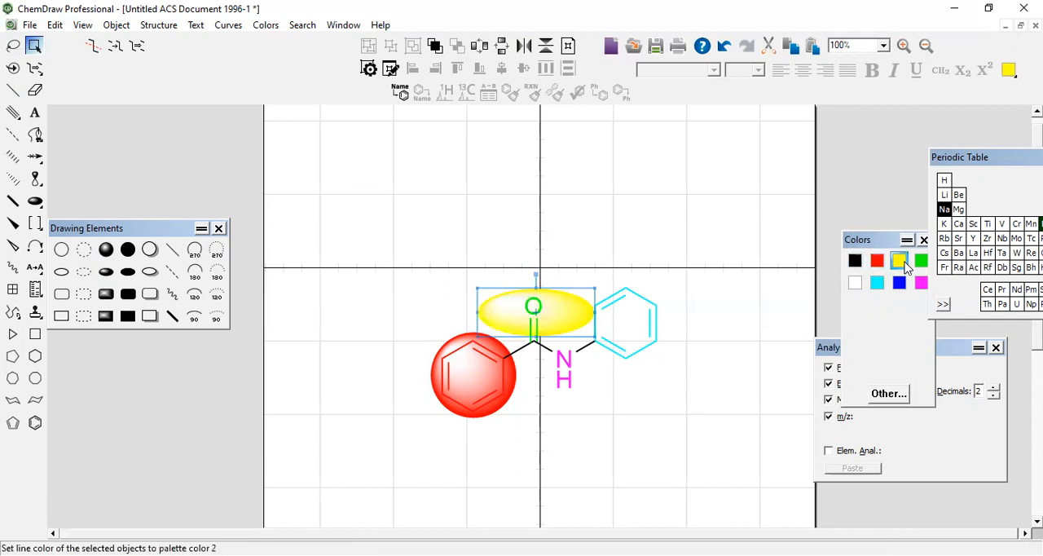
{"action": "left_click", "coordinate": [921, 284]}
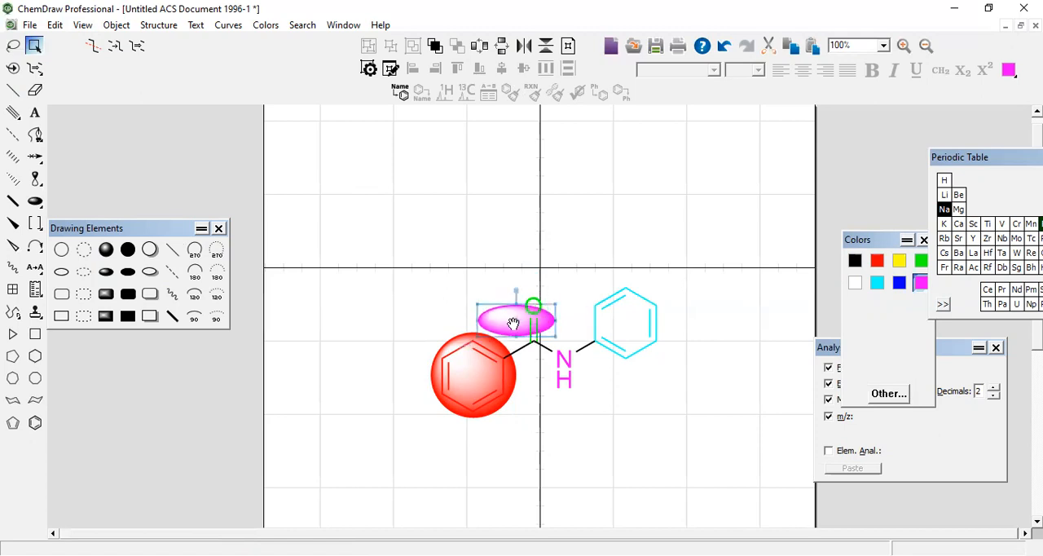
{"action": "left_click_drag", "start_coordinate": [514, 321], "coordinate": [541, 308]}
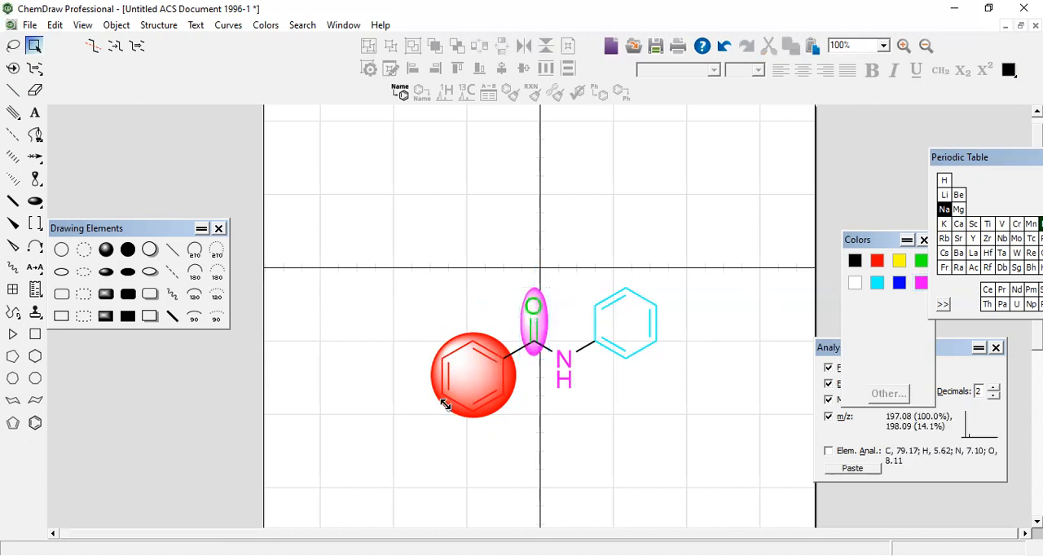
Recolour the benzoyl-ring sphere from red to green.
{"action": "left_click", "coordinate": [900, 284]}
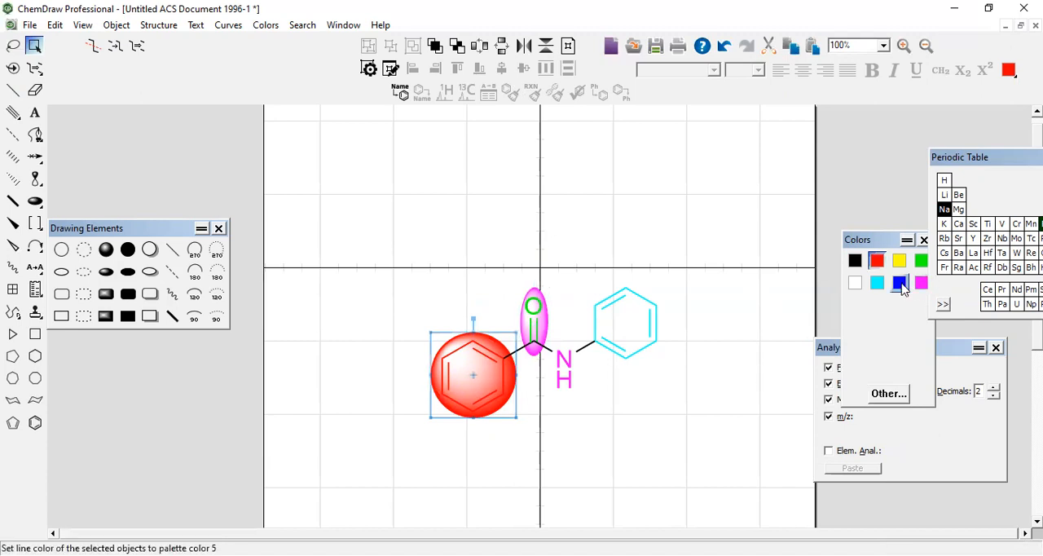
{"action": "left_click", "coordinate": [919, 261]}
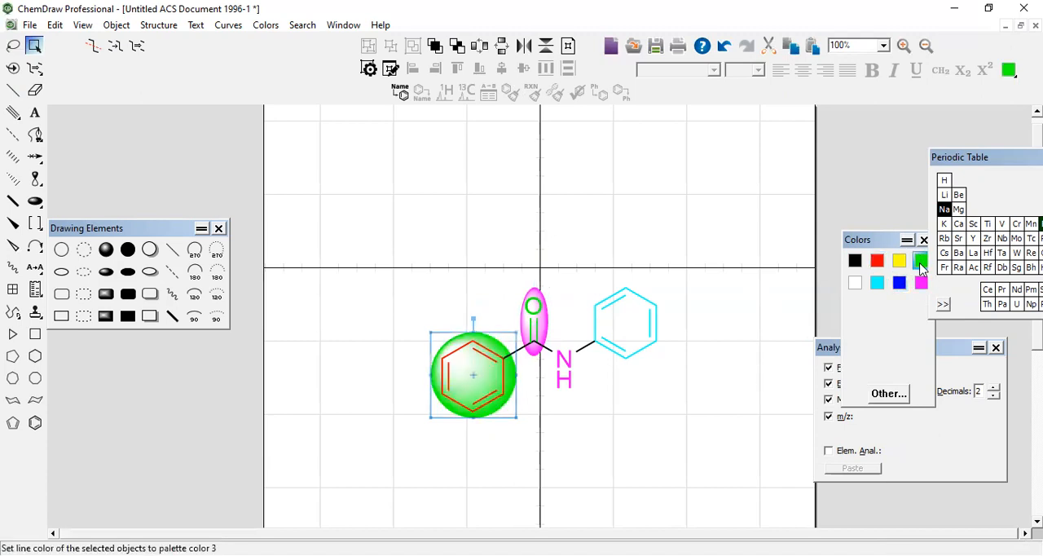
{"action": "left_click", "coordinate": [921, 260]}
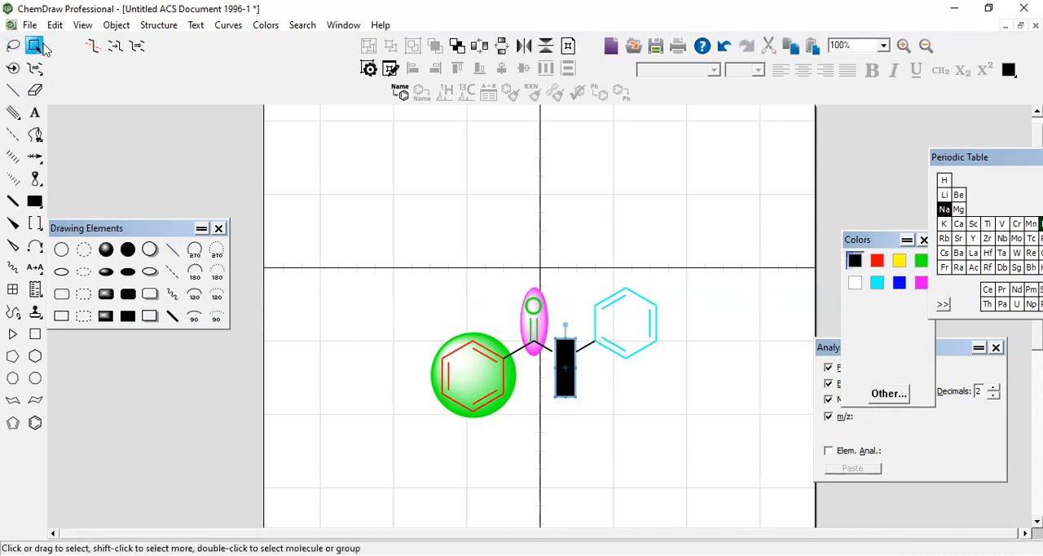
Colour the shaded rectangle over the NH group yellow after trying red, then deselect it.
{"action": "left_click", "coordinate": [877, 261]}
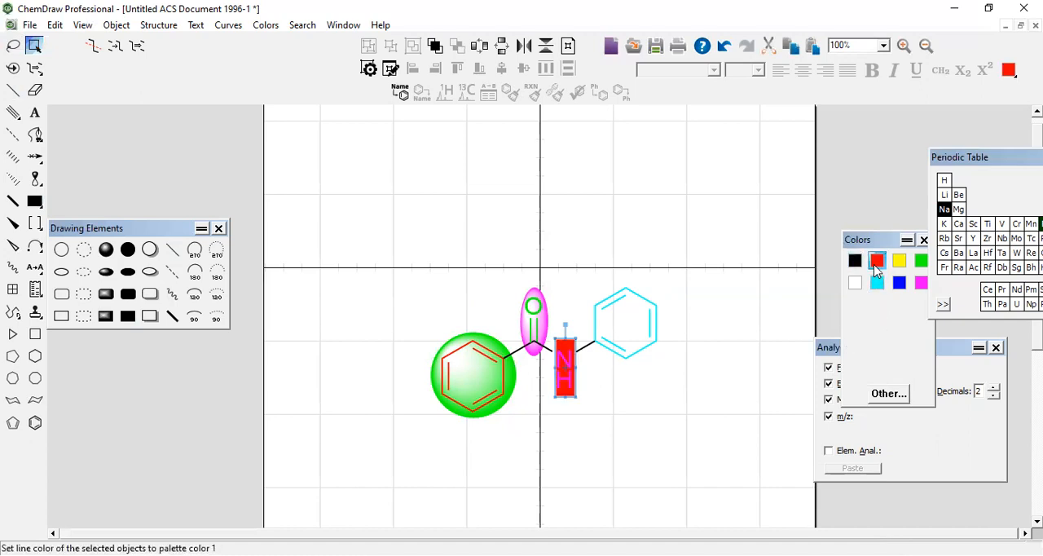
{"action": "left_click", "coordinate": [899, 261]}
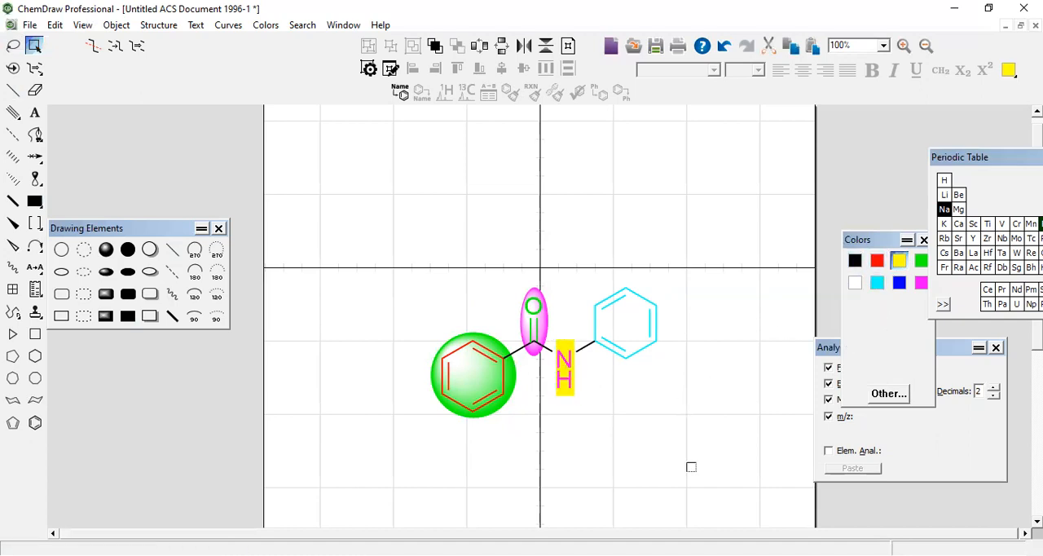
{"action": "left_click", "coordinate": [194, 318]}
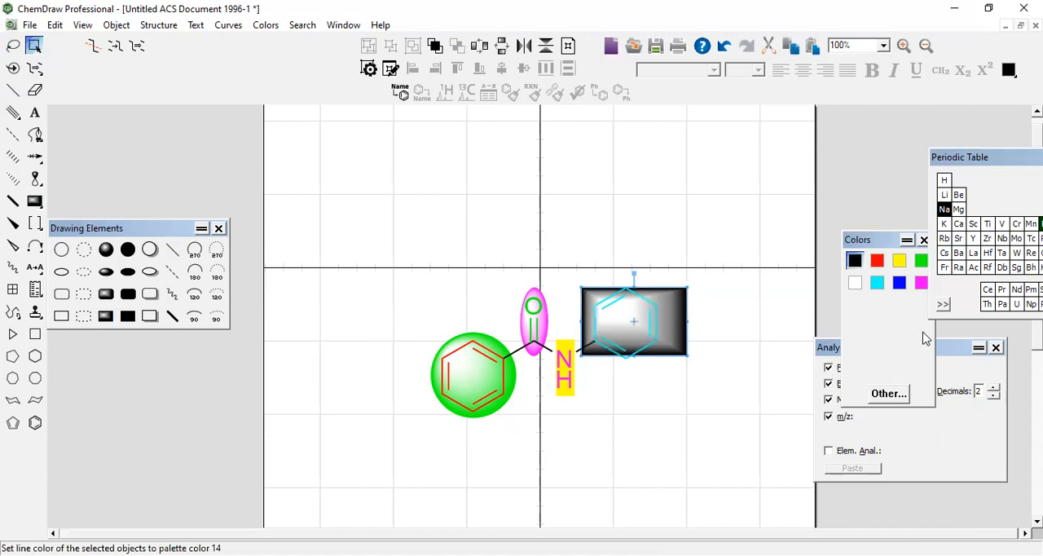
Colour the shaded box over the phenyl ring magenta after trying green, black and cyan.
{"action": "left_click", "coordinate": [921, 261]}
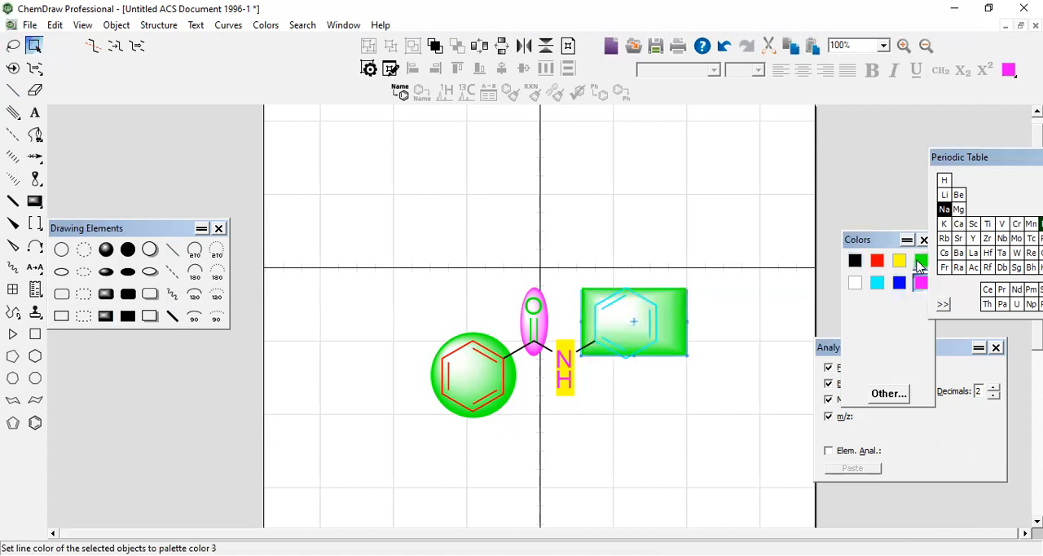
{"action": "left_click", "coordinate": [898, 261]}
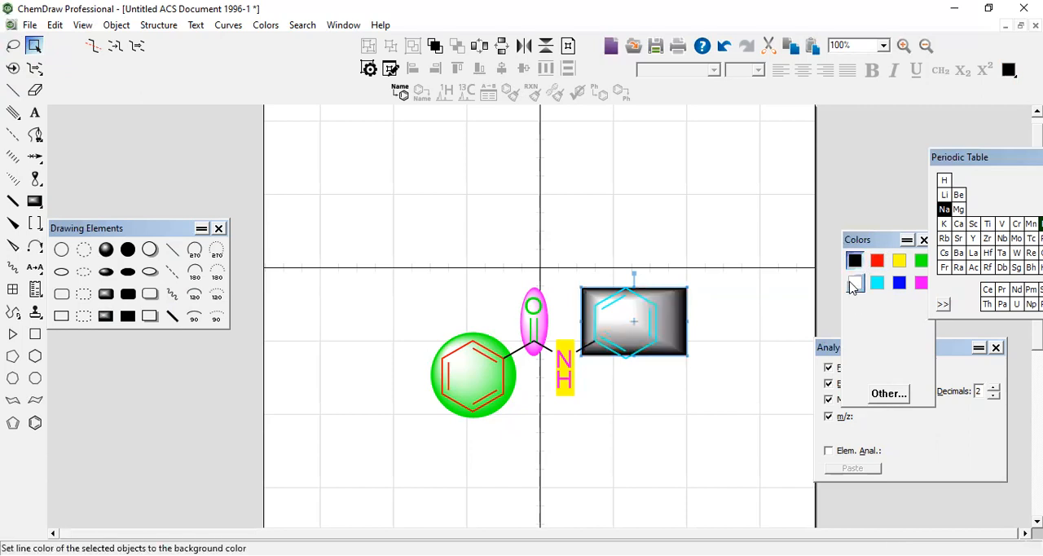
{"action": "left_click", "coordinate": [876, 284]}
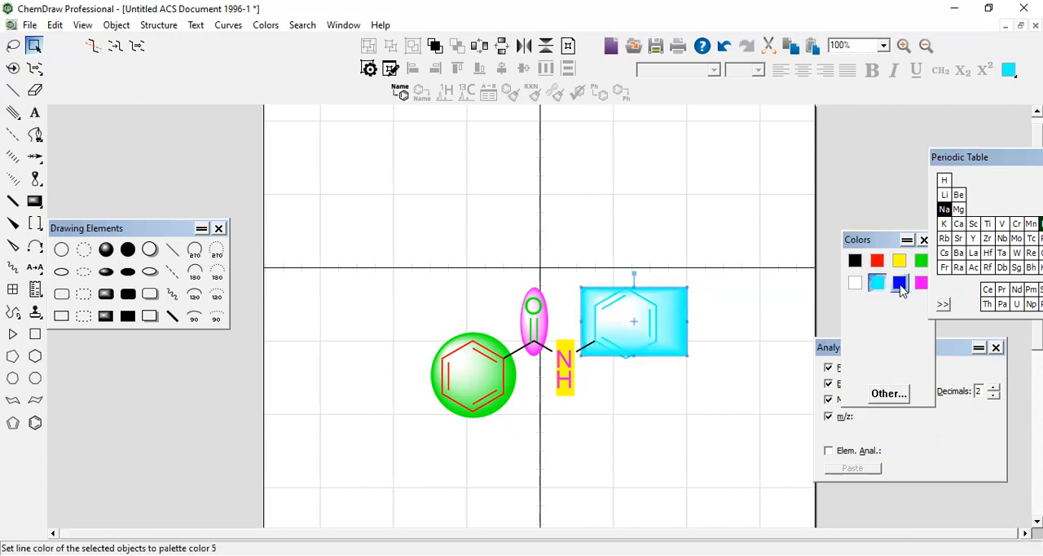
{"action": "left_click", "coordinate": [919, 282]}
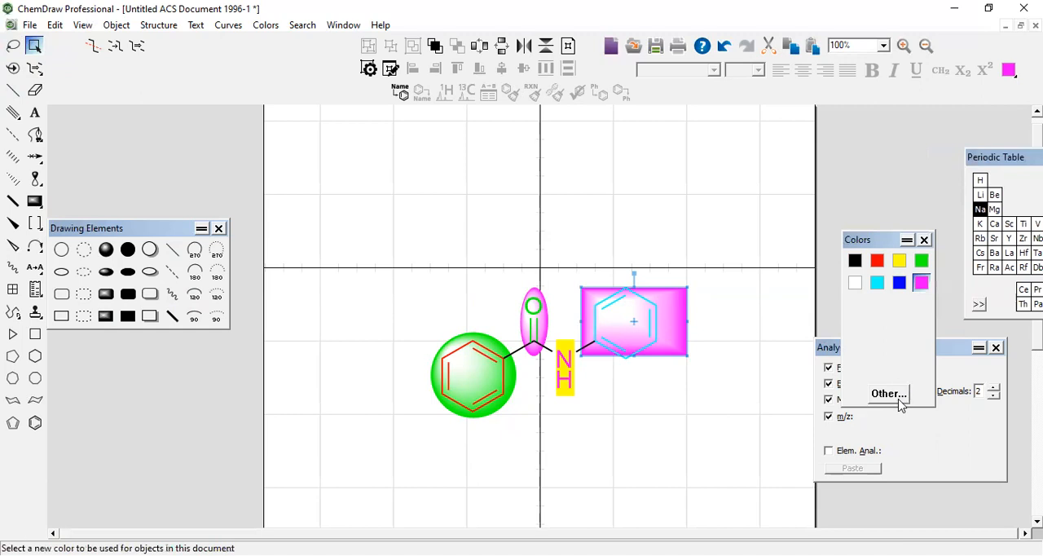
{"action": "left_click", "coordinate": [887, 393]}
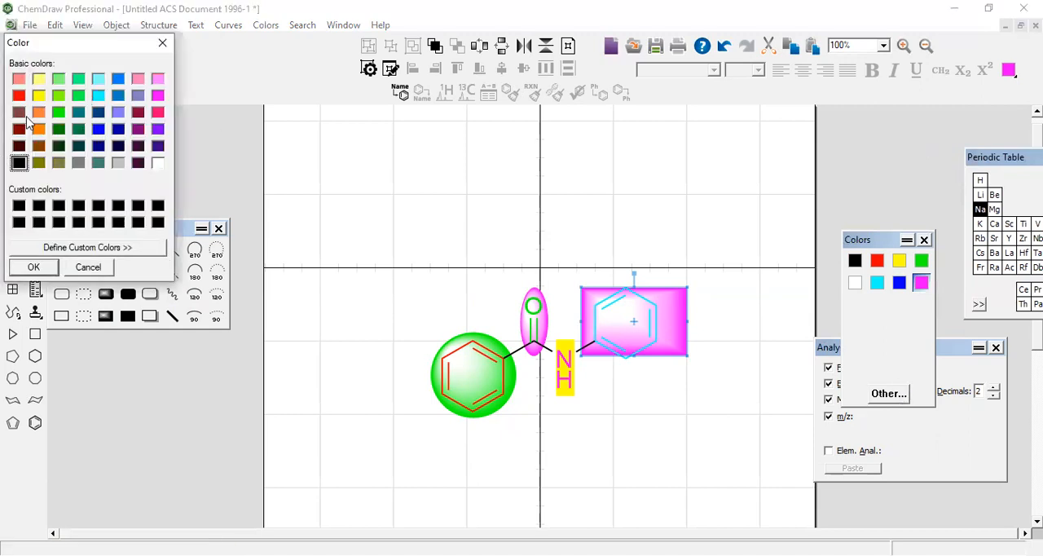
{"action": "left_click", "coordinate": [79, 95]}
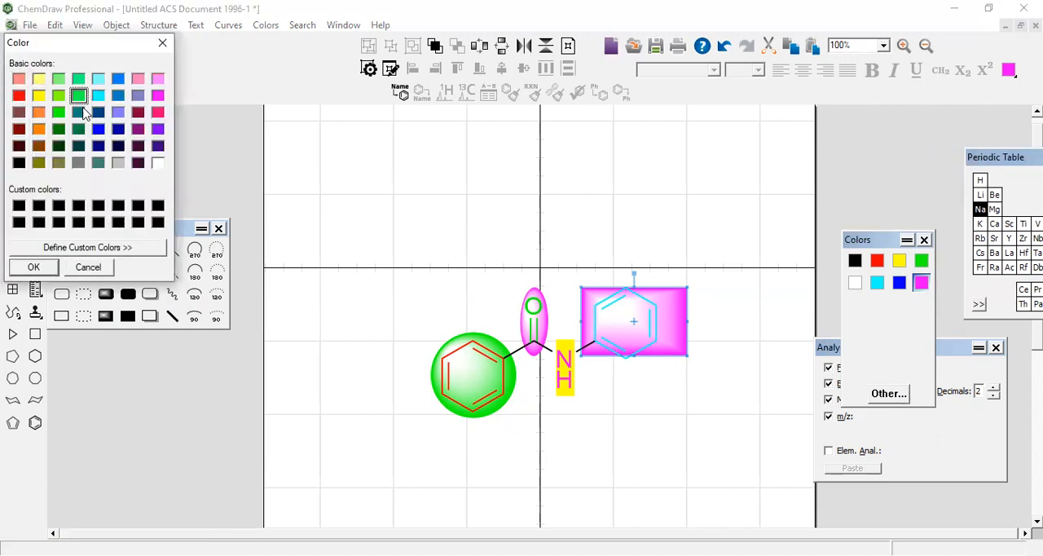
{"action": "left_click", "coordinate": [86, 248]}
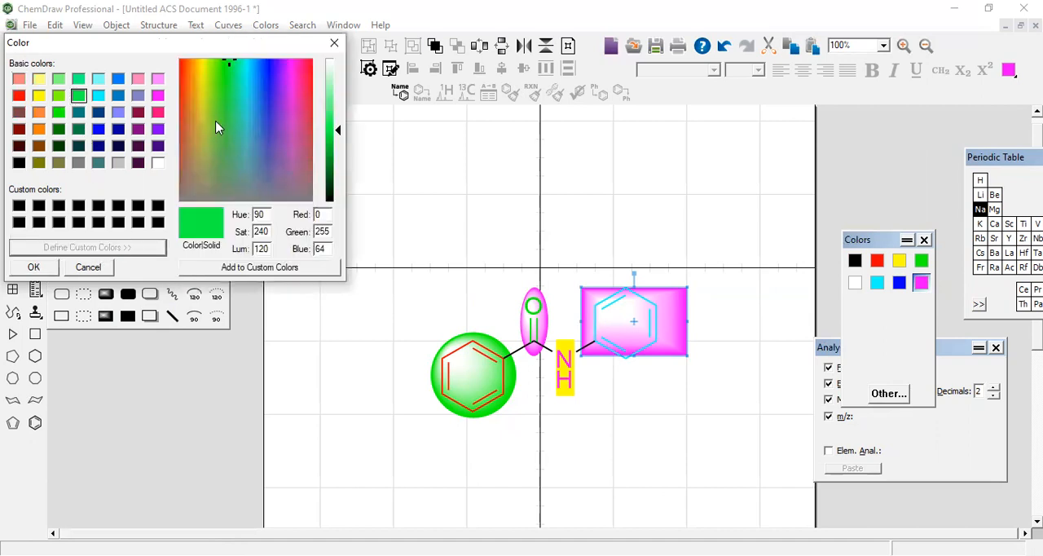
{"action": "left_click", "coordinate": [228, 140]}
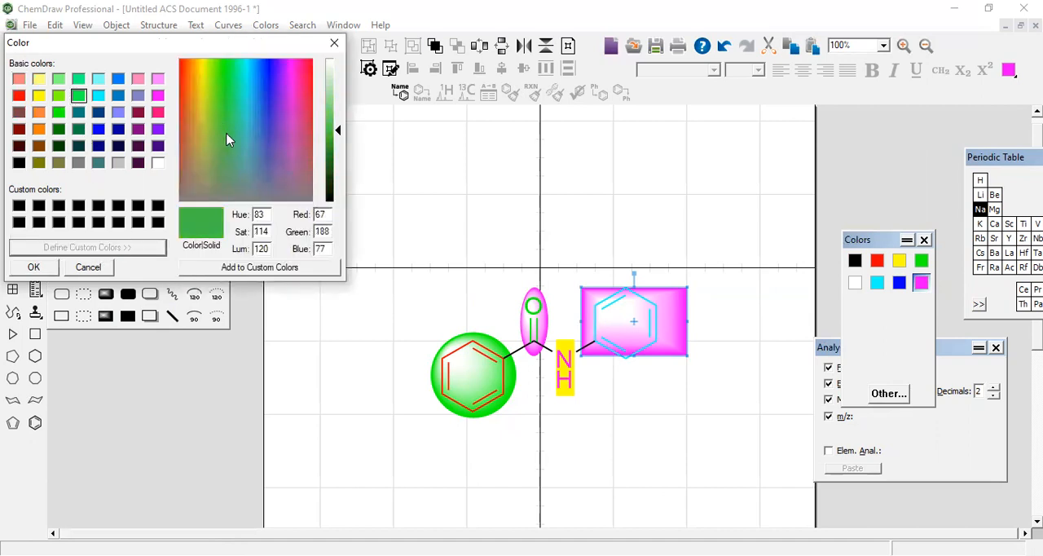
{"action": "left_click", "coordinate": [281, 67]}
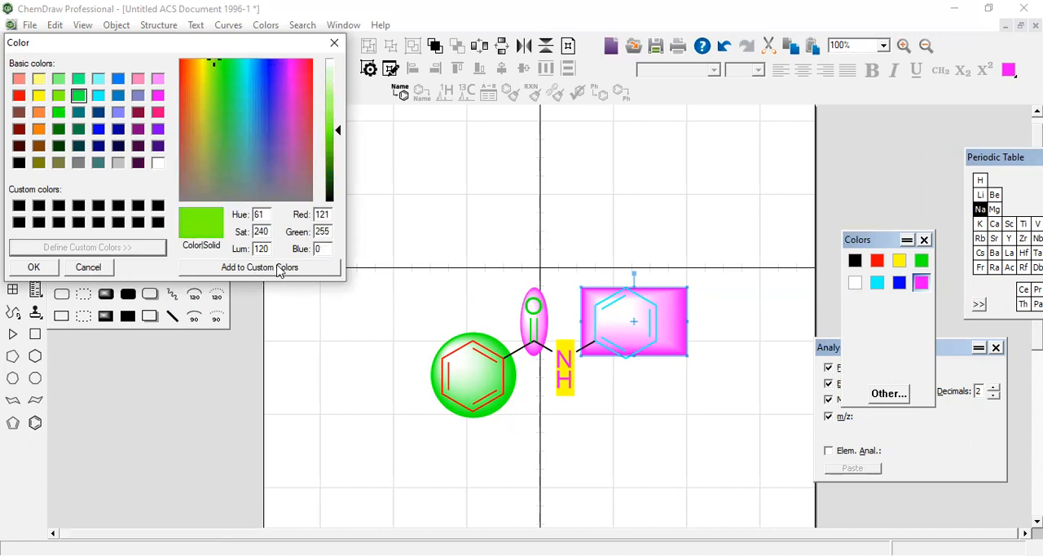
{"action": "left_click", "coordinate": [33, 267]}
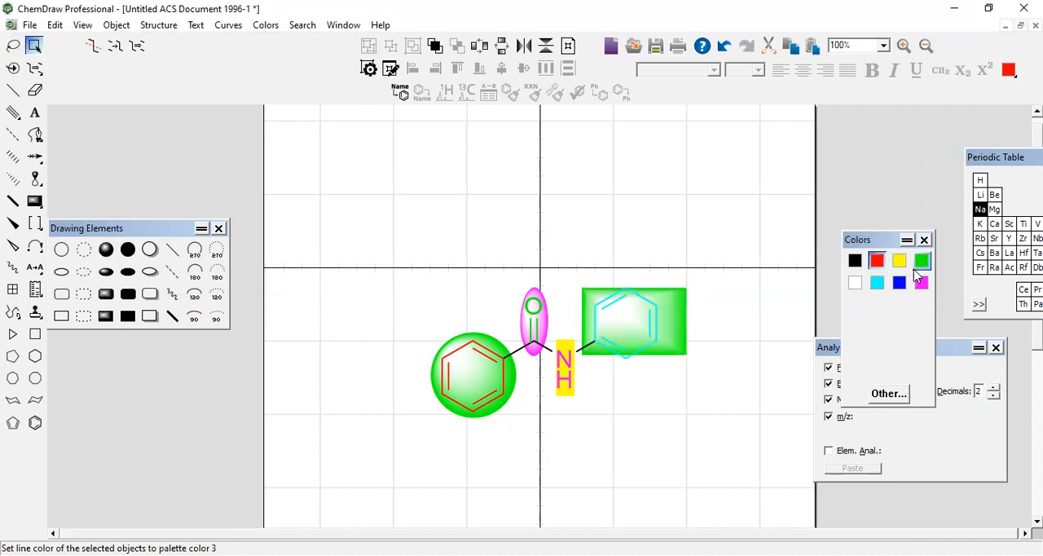
{"action": "left_click", "coordinate": [919, 282]}
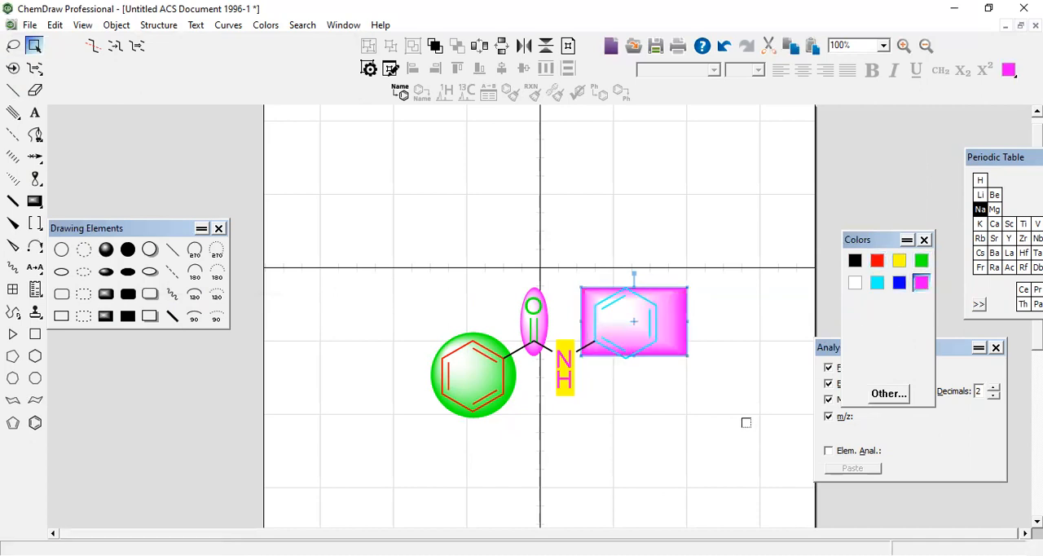